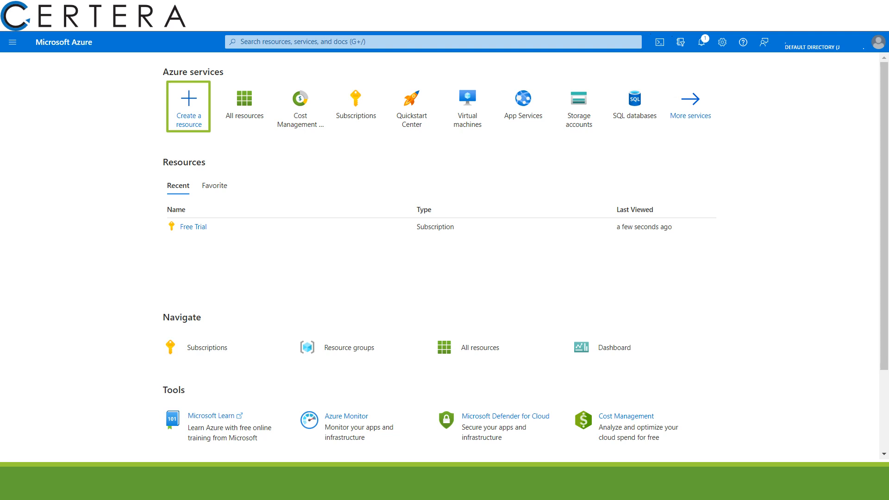
- Open the Create a resource catalogue from the Azure home page
{"action": "left_click", "coordinate": [188, 106]}
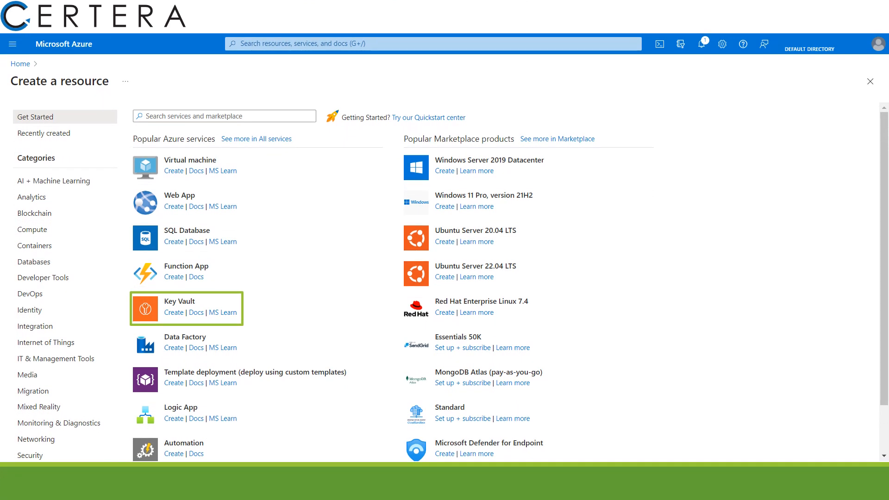
- Start a new Key Vault: SpongeBobTests in resource group SpongeBobTesting, Premium tier
{"action": "left_click", "coordinate": [174, 313]}
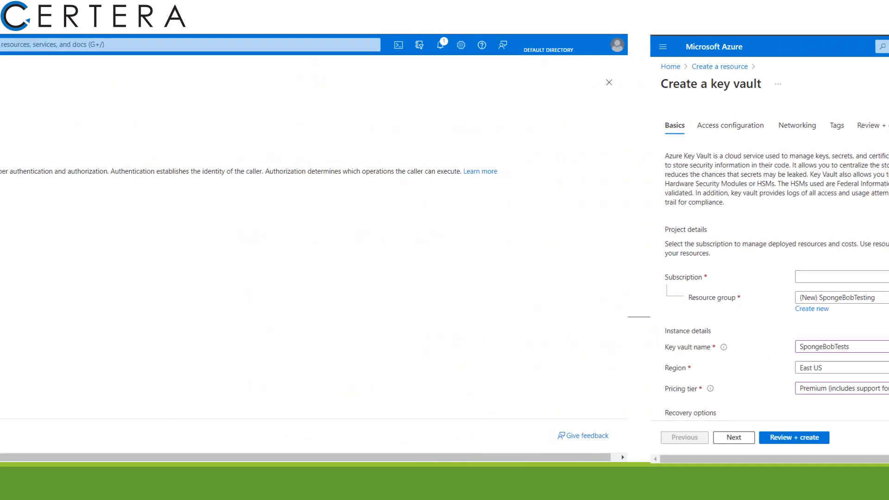
- Keep default access and networking settings and open the Review + create summary
{"action": "left_click", "coordinate": [731, 125]}
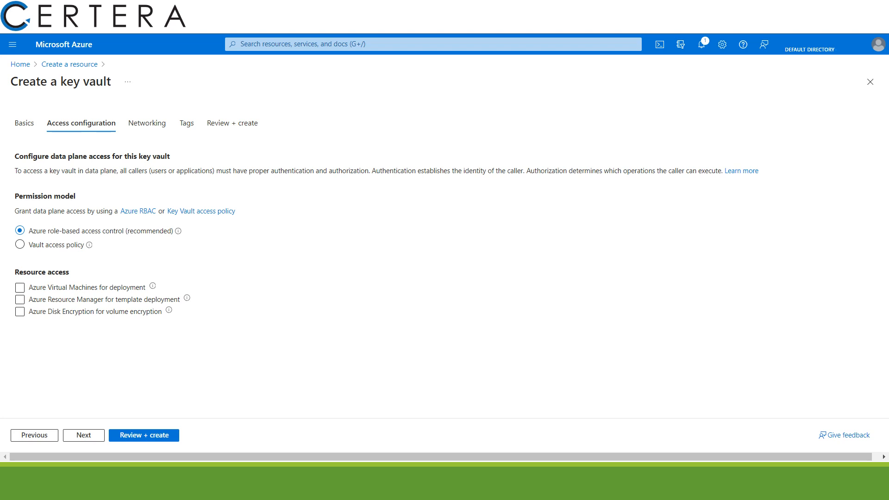
{"action": "left_click", "coordinate": [147, 123]}
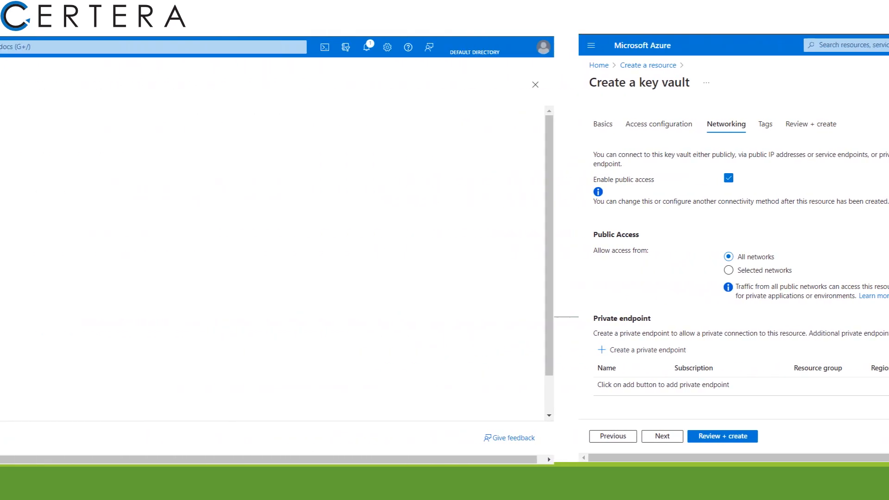
{"action": "left_click", "coordinate": [723, 436]}
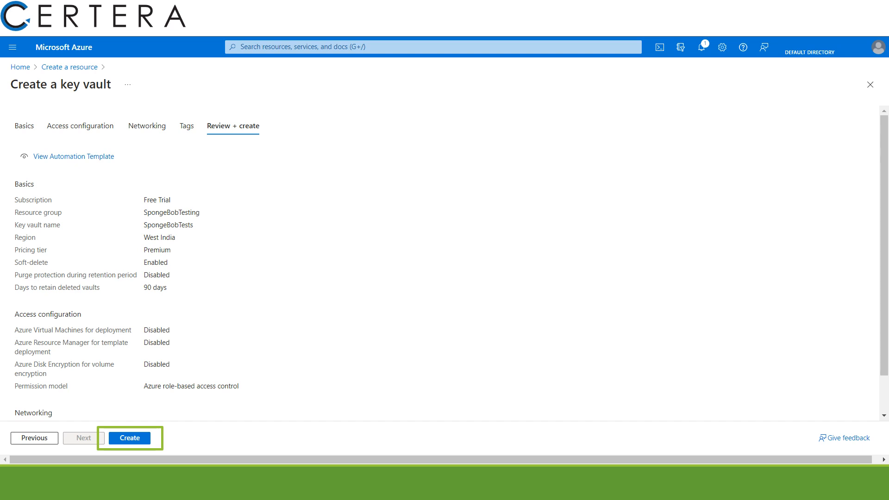
- Create the SpongeBobTests key vault and go to its overview after deployment
{"action": "left_click", "coordinate": [129, 438]}
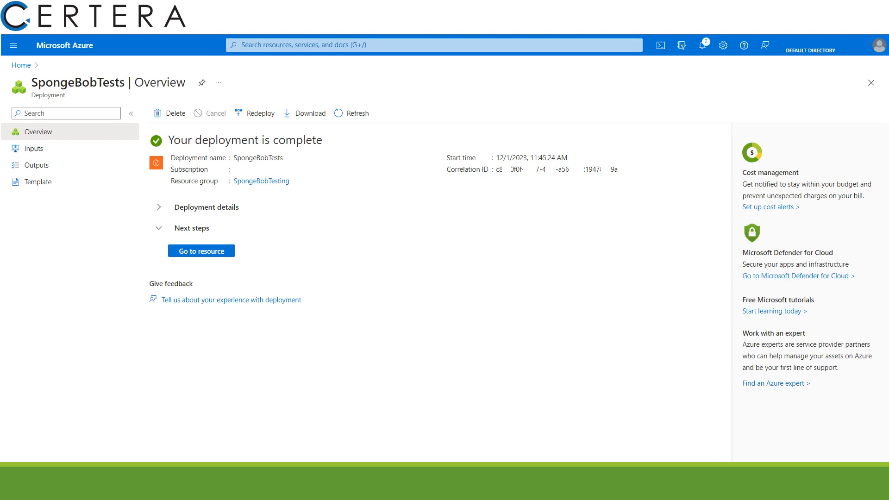
{"action": "left_click", "coordinate": [201, 251]}
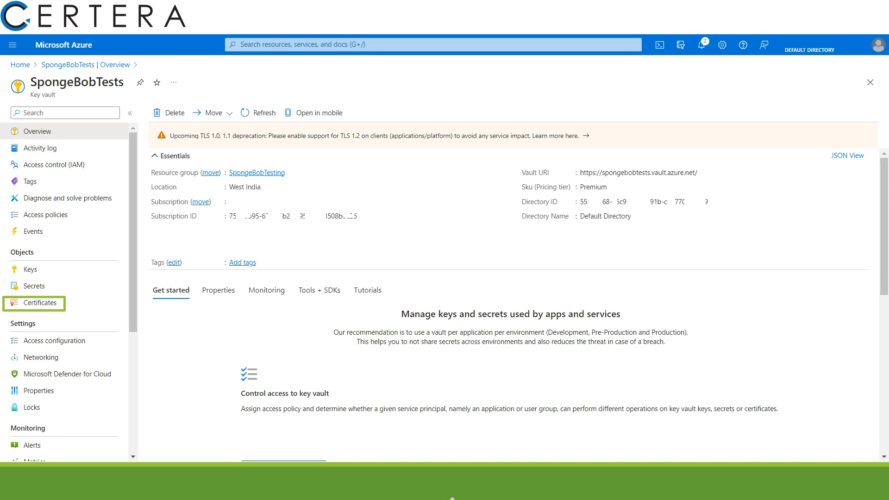
- Generate certificate SpongeBobTheTester, subject CN=SpongeBob Pvt Ltd., non-integrated CA, 12-month validity
{"action": "left_click", "coordinate": [38, 303]}
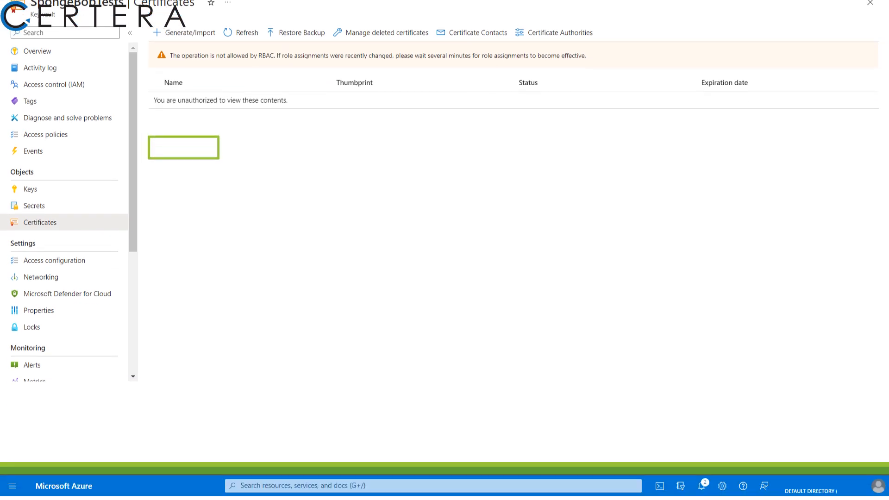
{"action": "left_click", "coordinate": [188, 32]}
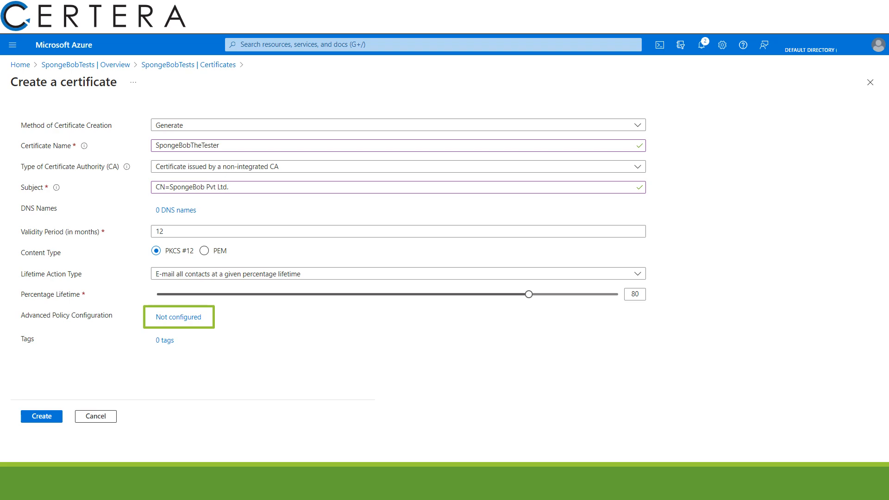
- Set advanced policy EKU 1.3.6.1.5.5.7.3.3 with RSA-HSM 4096 key, then create the certificate
{"action": "left_click", "coordinate": [178, 317]}
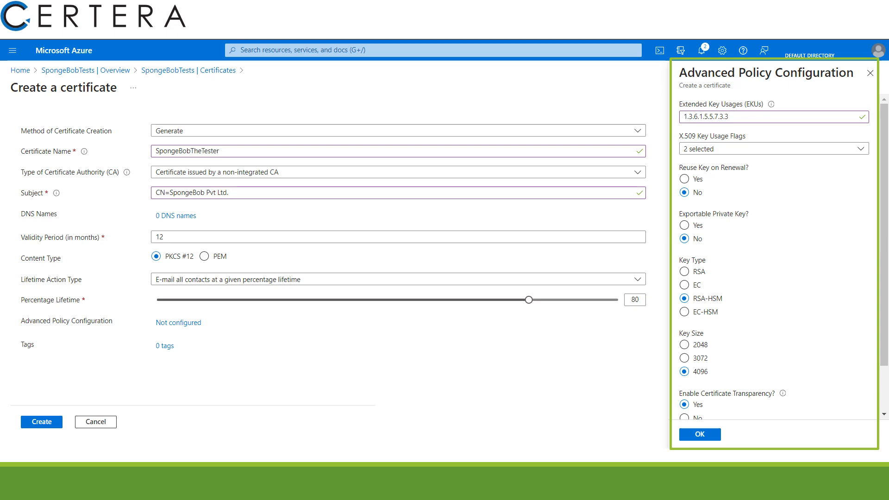
{"action": "left_click", "coordinate": [41, 422]}
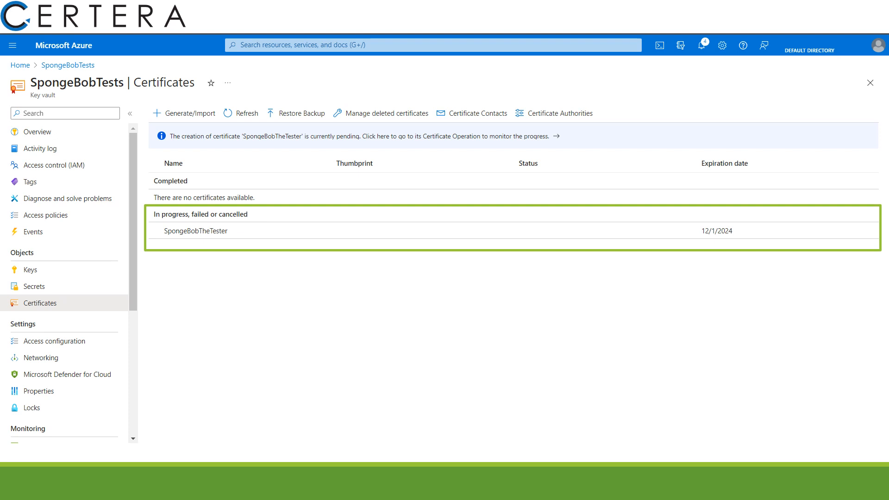
- Open SpongeBobTheTester's pending certificate operation and copy its Request ID
{"action": "left_click", "coordinate": [195, 230]}
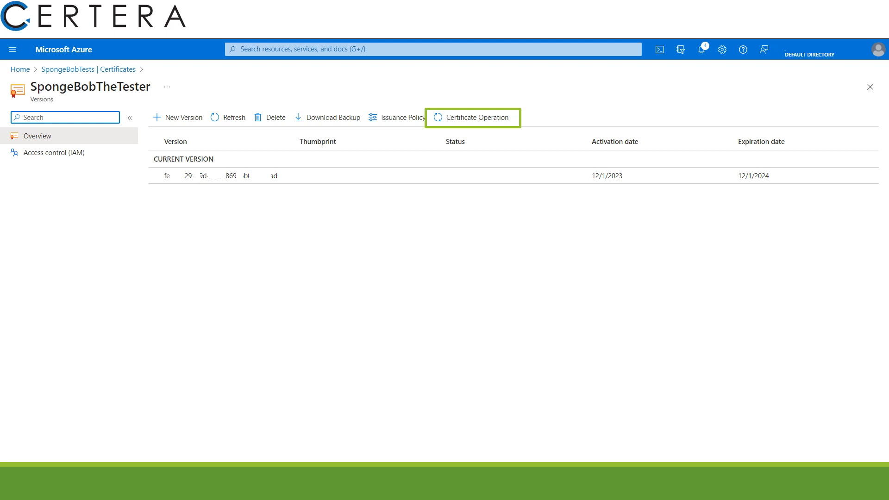
{"action": "left_click", "coordinate": [472, 117]}
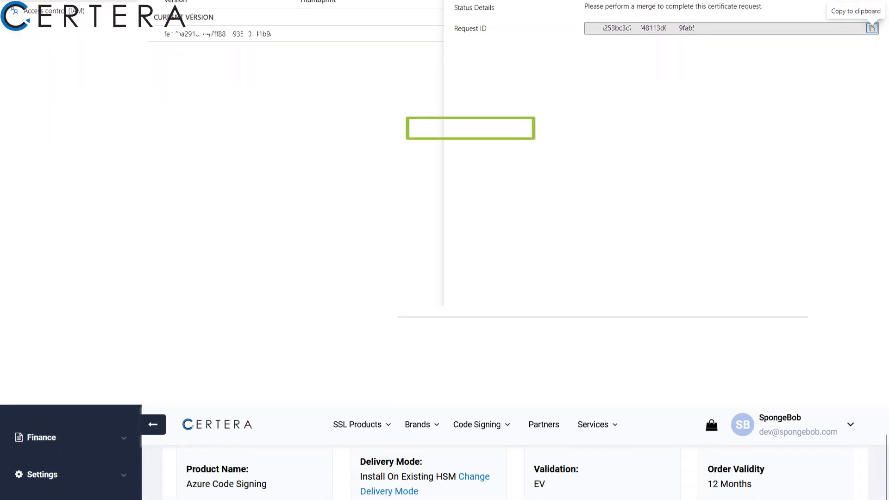
- Submit the request ID in the Certera Azure Code Signing order and reach DigiCert's HSM page
{"action": "scroll", "scroll_direction": "down", "scroll_amount": 3}
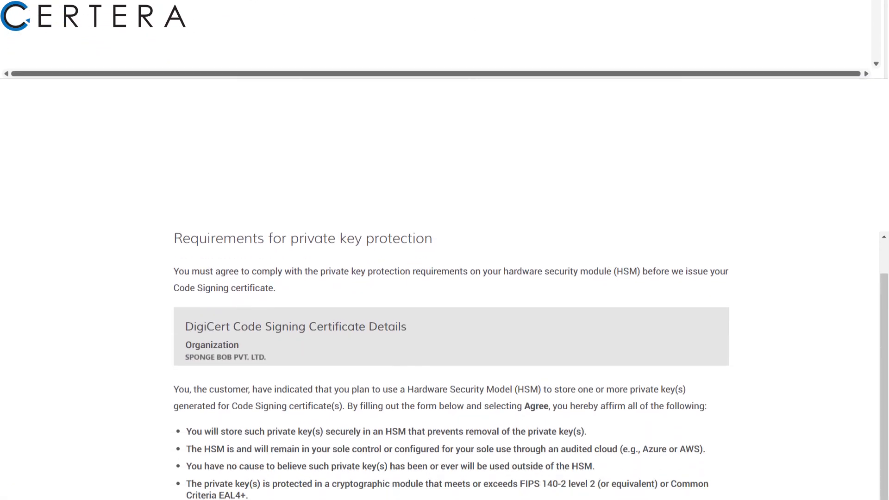
- Fill company, name, email and title, tick the HSM confirmation, and agree
{"action": "scroll", "scroll_direction": "down", "scroll_amount": 3}
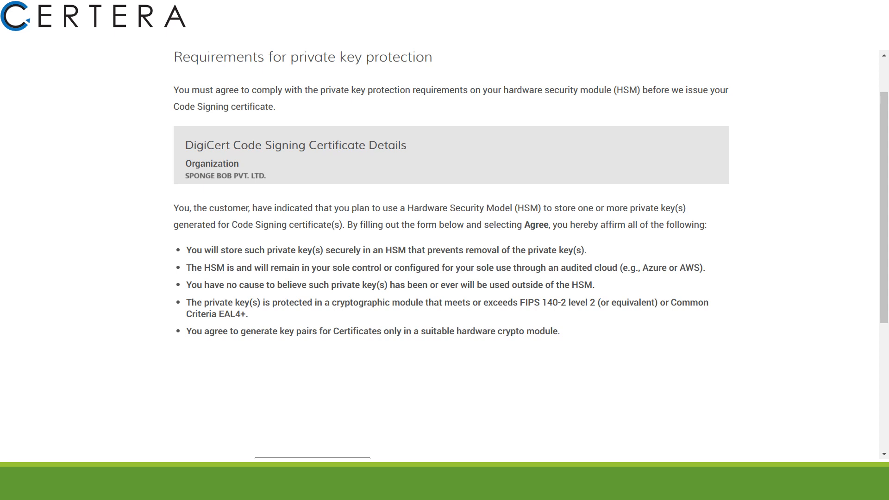
{"action": "scroll", "scroll_direction": "down", "scroll_amount": 3}
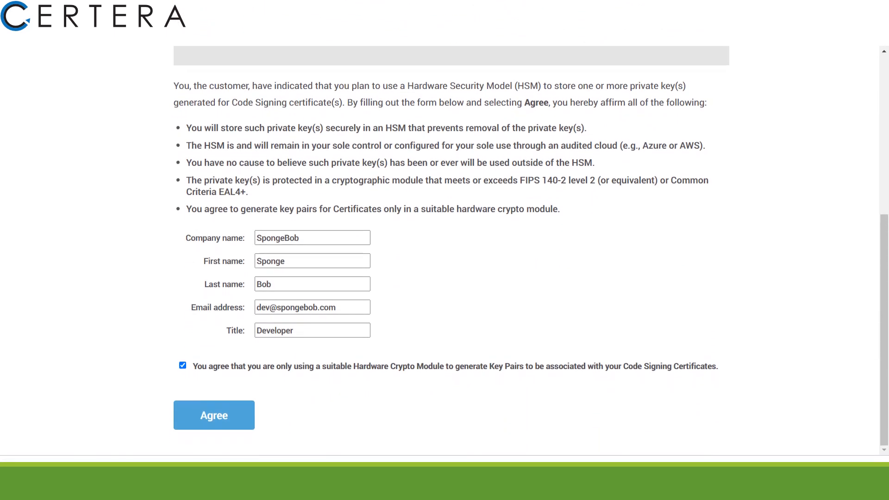
{"action": "scroll", "scroll_direction": "down", "scroll_amount": 3}
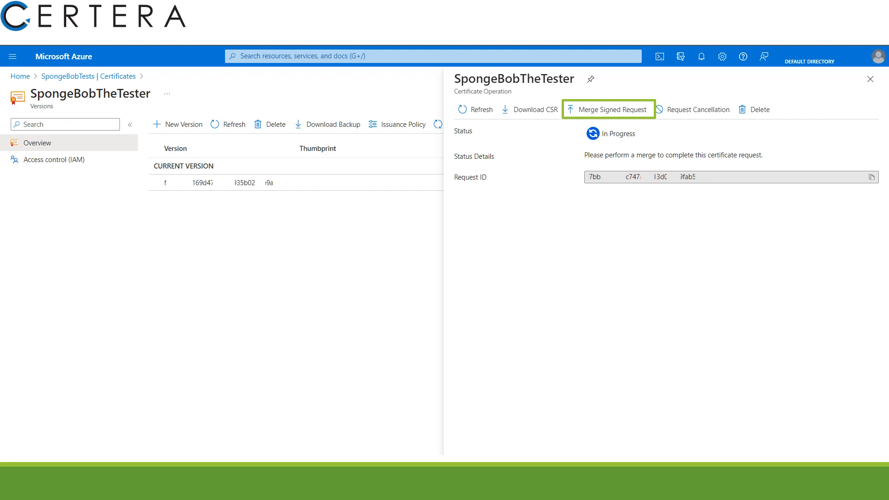
- Merge the signed request file SpongeBobTheTester.pem into the certificate operation
{"action": "left_click", "coordinate": [610, 109]}
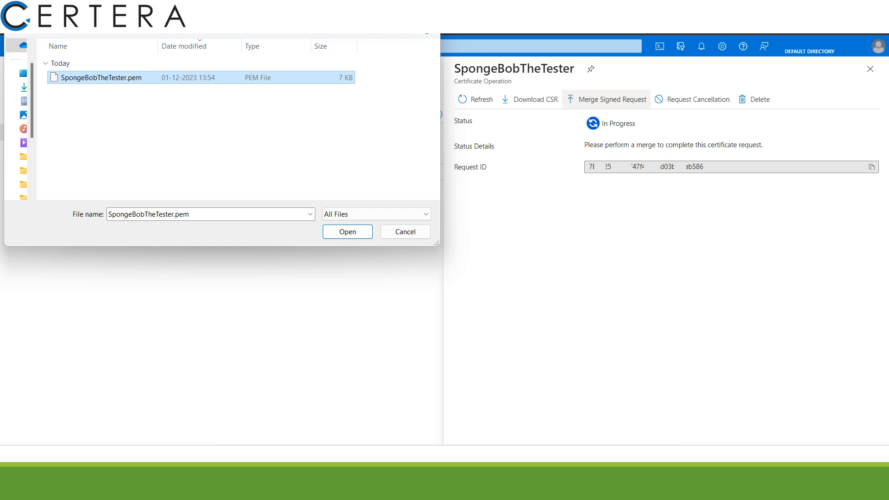
{"action": "left_click", "coordinate": [347, 231]}
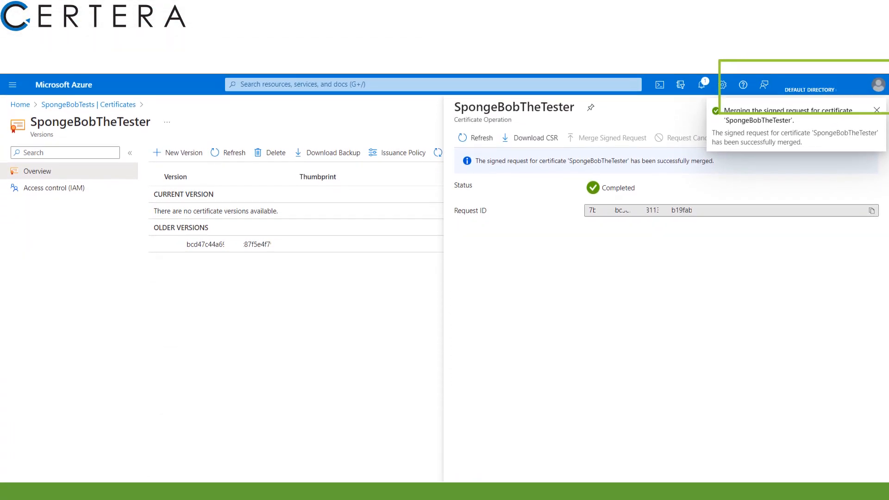